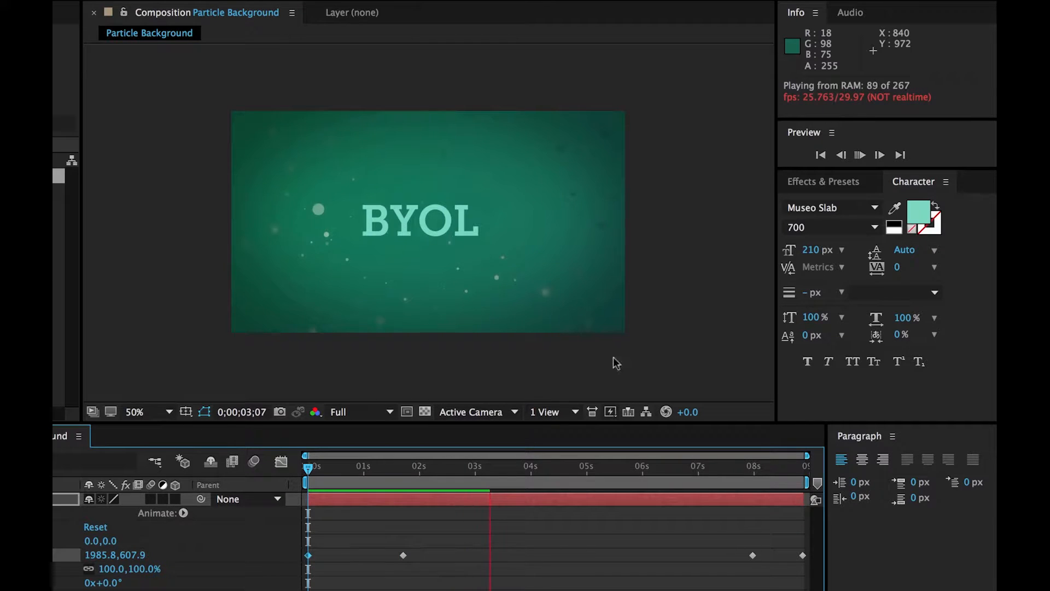
Set the Particle Background preview resolution to Quarter and return the playhead to 0s.
{"action": "left_click", "coordinate": [361, 412]}
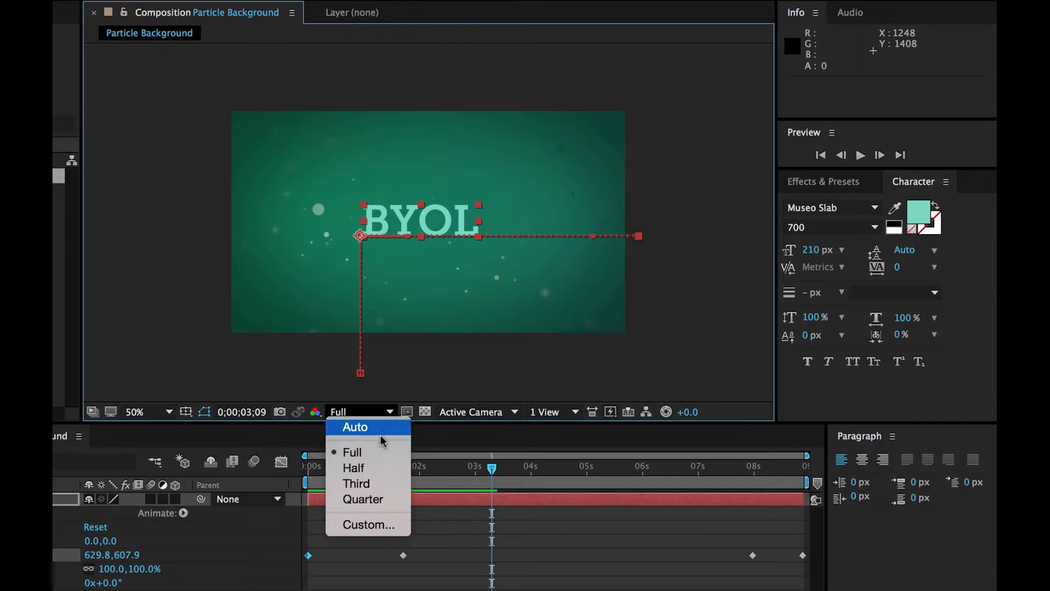
{"action": "left_click", "coordinate": [364, 499]}
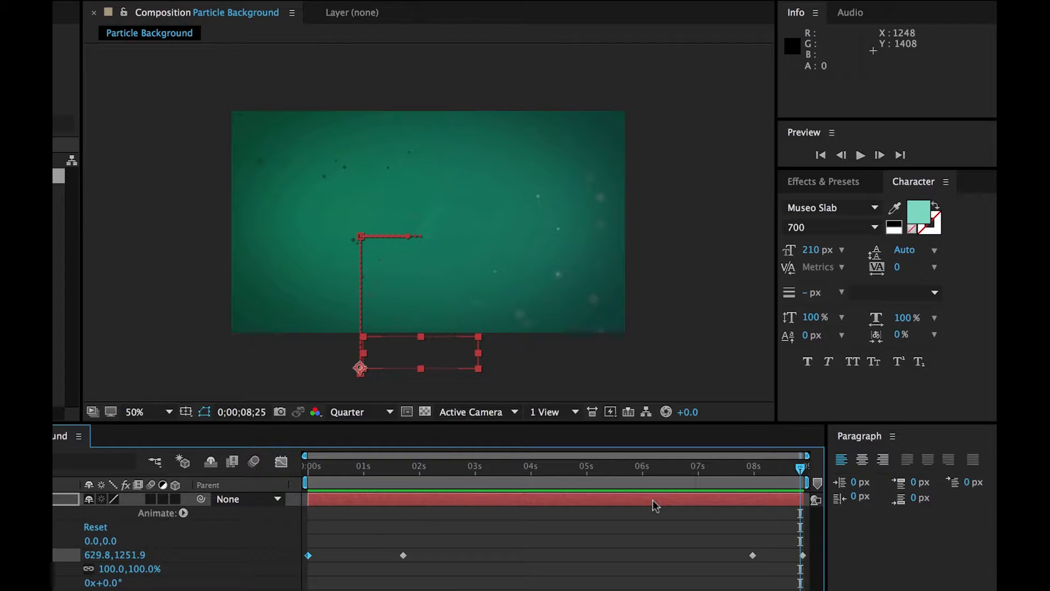
{"action": "mouse_move", "coordinate": [450, 475]}
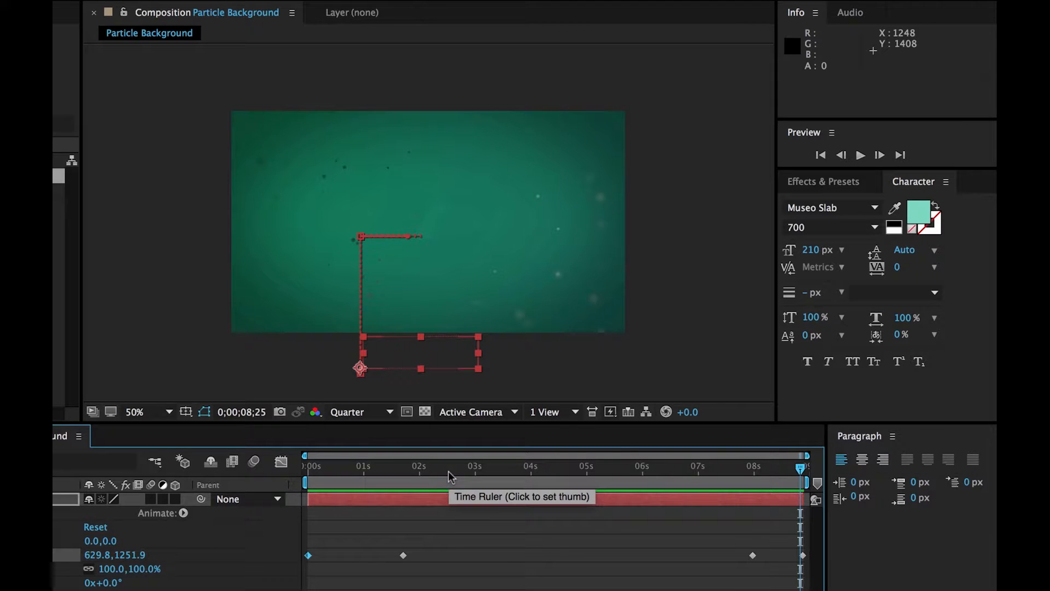
{"action": "left_click", "coordinate": [307, 465]}
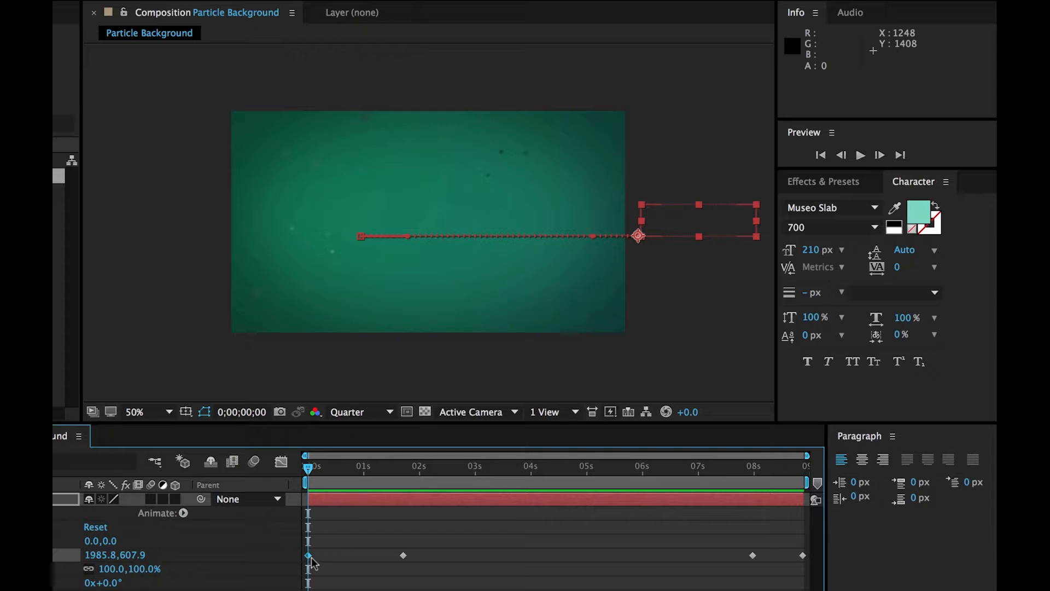
Apply Easy Ease to the first Position keyframe and the second keyframe at 1;21.
{"action": "left_click", "coordinate": [308, 556]}
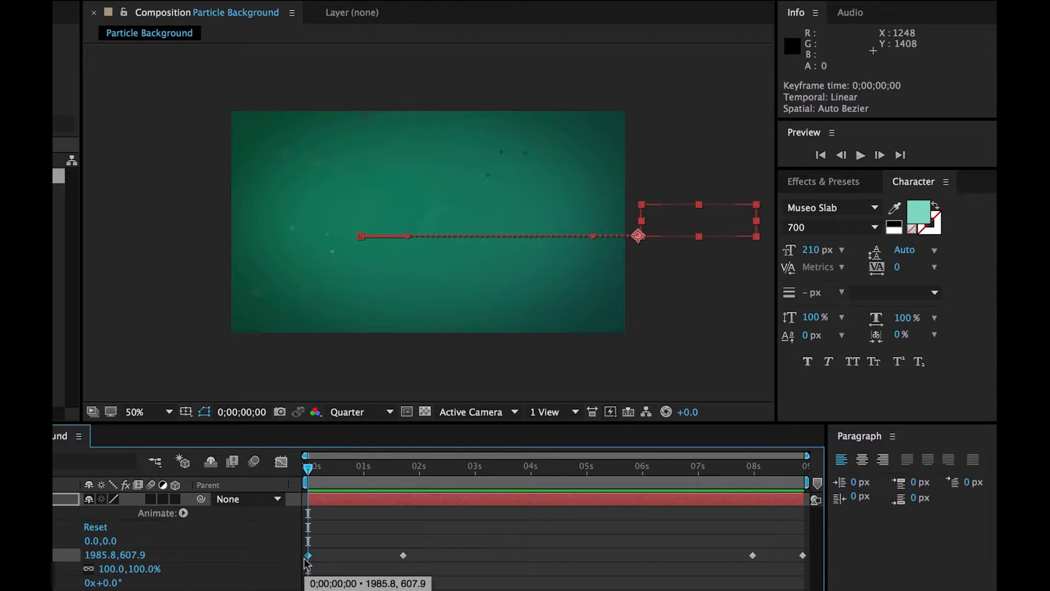
{"action": "mouse_move", "coordinate": [320, 552]}
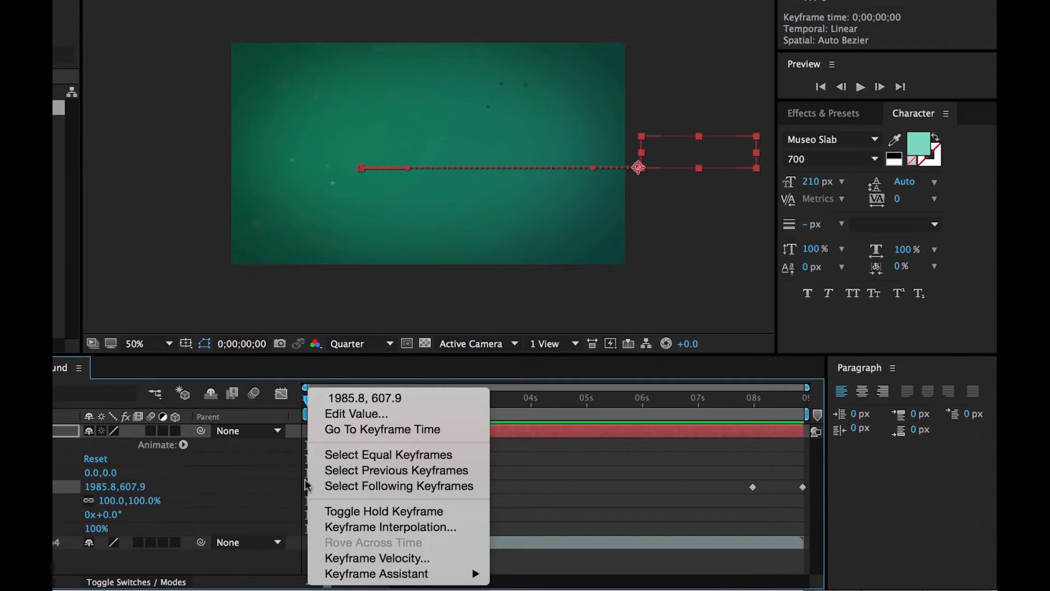
{"action": "mouse_move", "coordinate": [376, 573]}
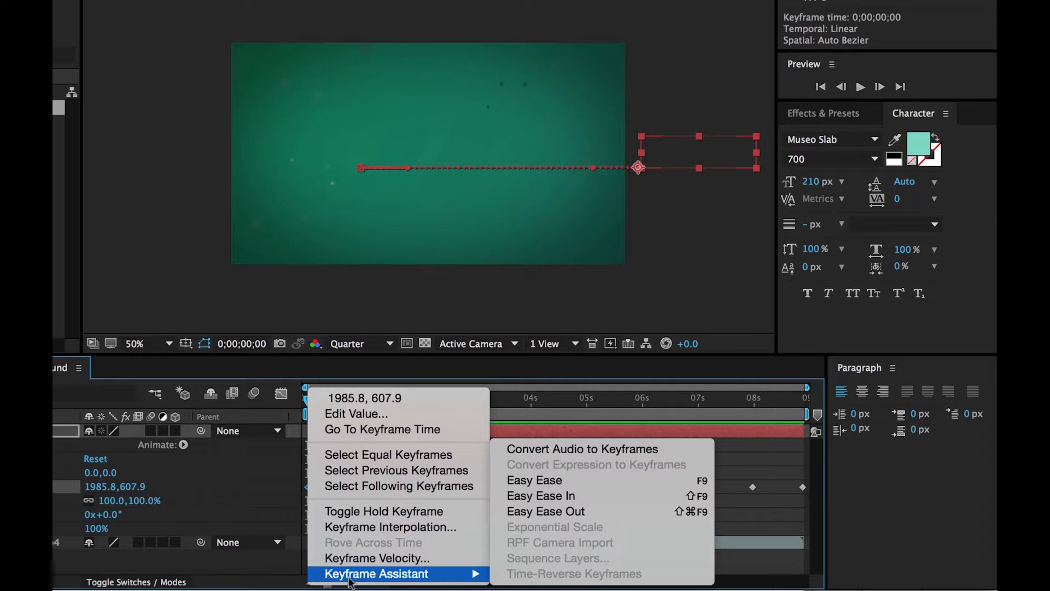
{"action": "mouse_move", "coordinate": [597, 480]}
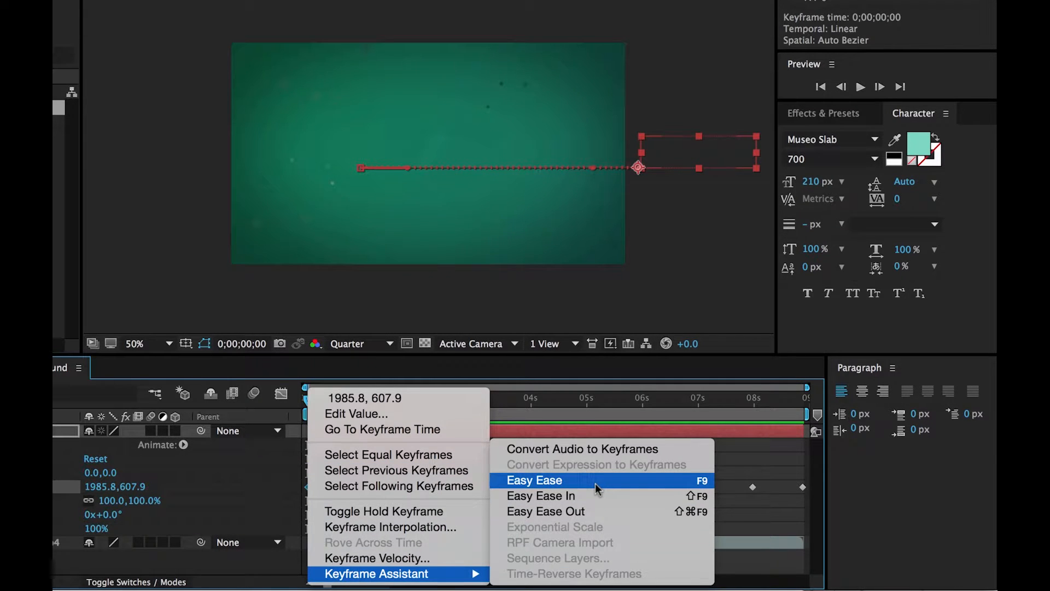
{"action": "left_click", "coordinate": [534, 479]}
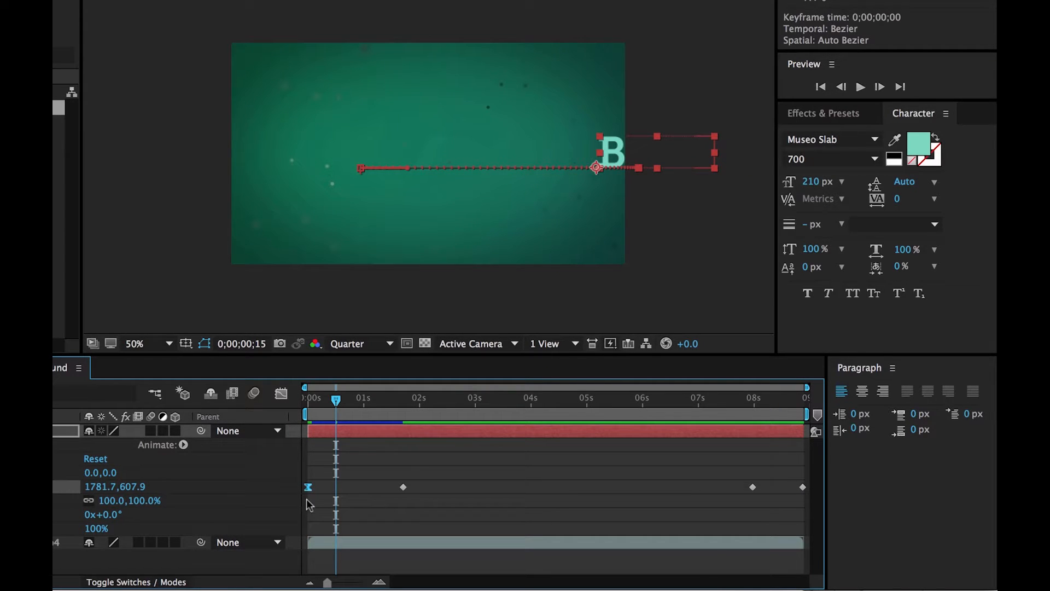
{"action": "left_click", "coordinate": [403, 487]}
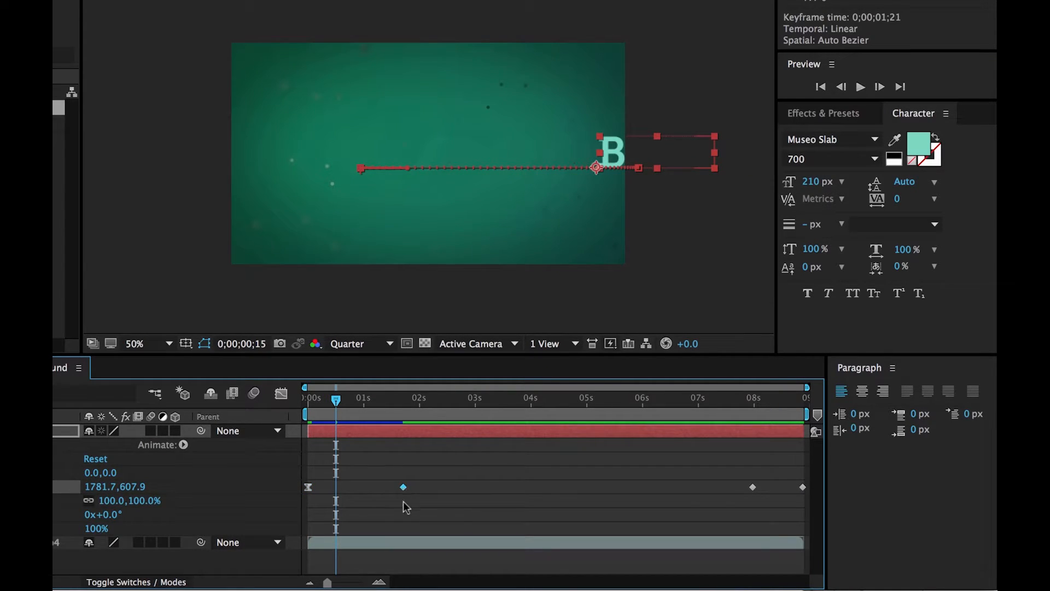
{"action": "right_click", "coordinate": [403, 486]}
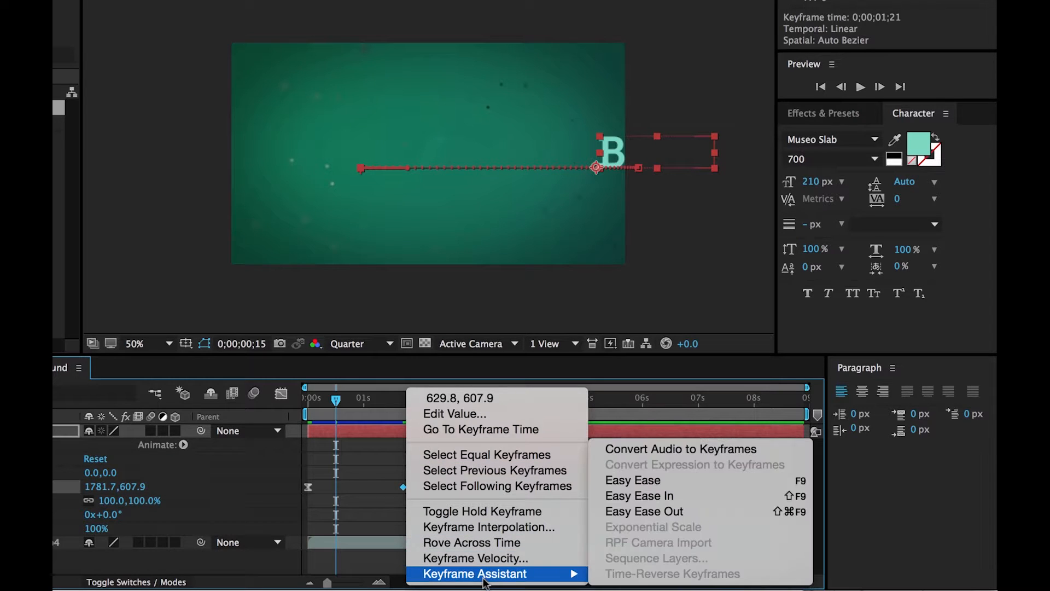
{"action": "left_click", "coordinate": [632, 479]}
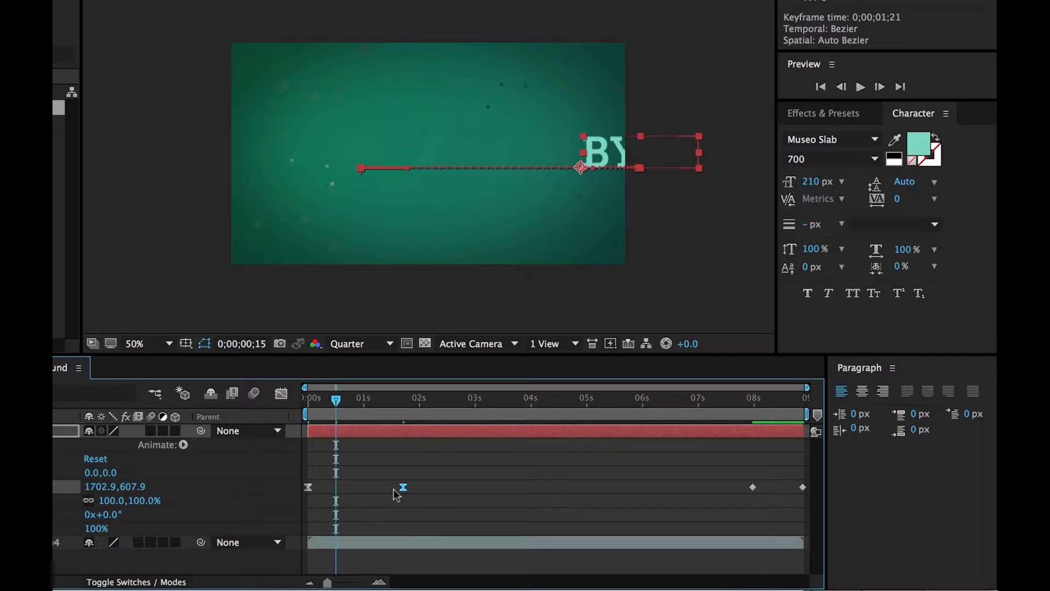
{"action": "left_click", "coordinate": [333, 399]}
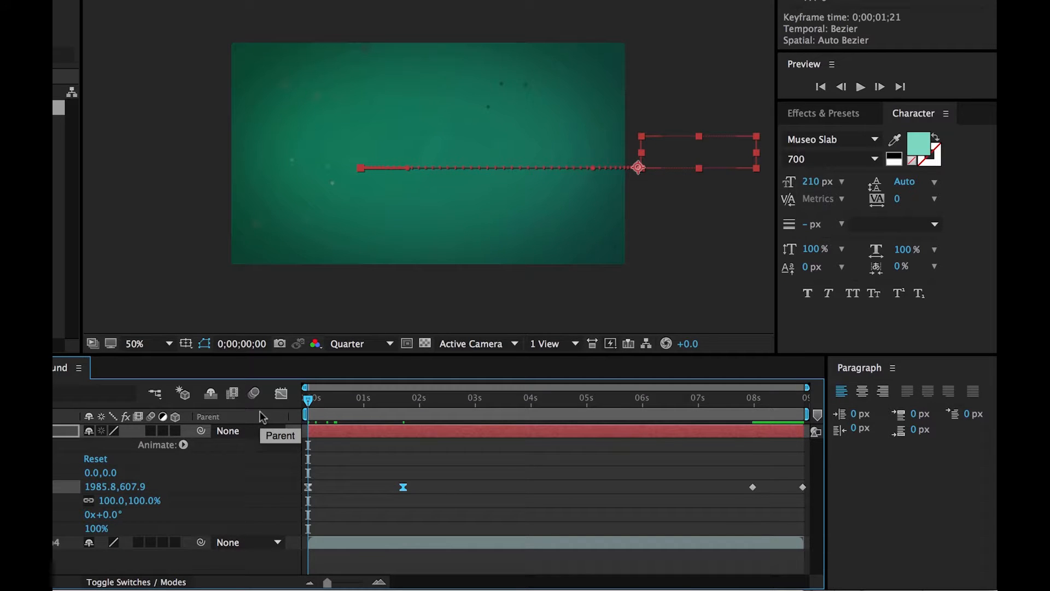
{"action": "left_click", "coordinate": [861, 86]}
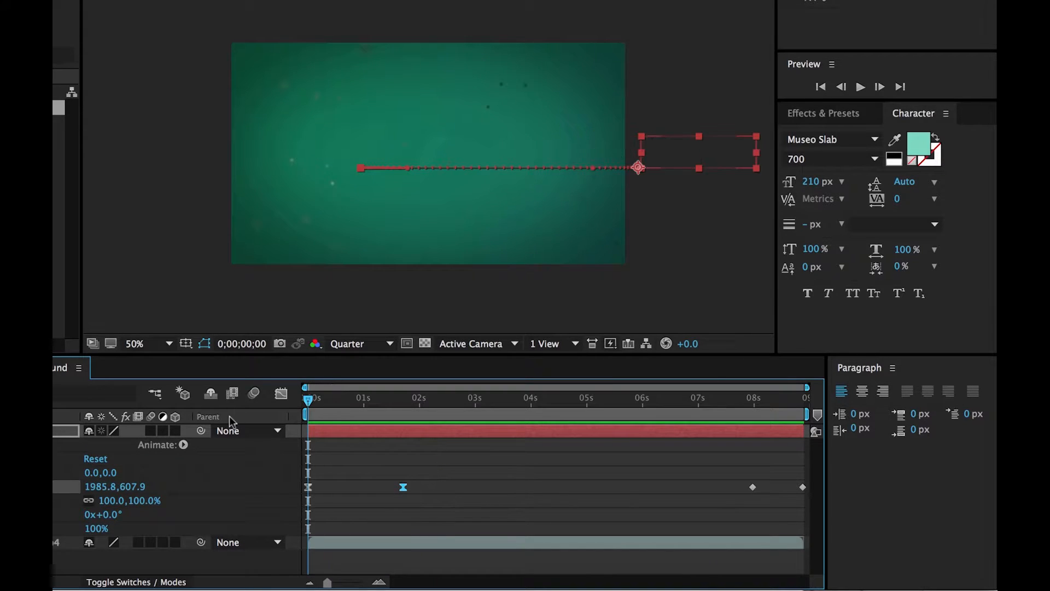
{"action": "left_click", "coordinate": [860, 86]}
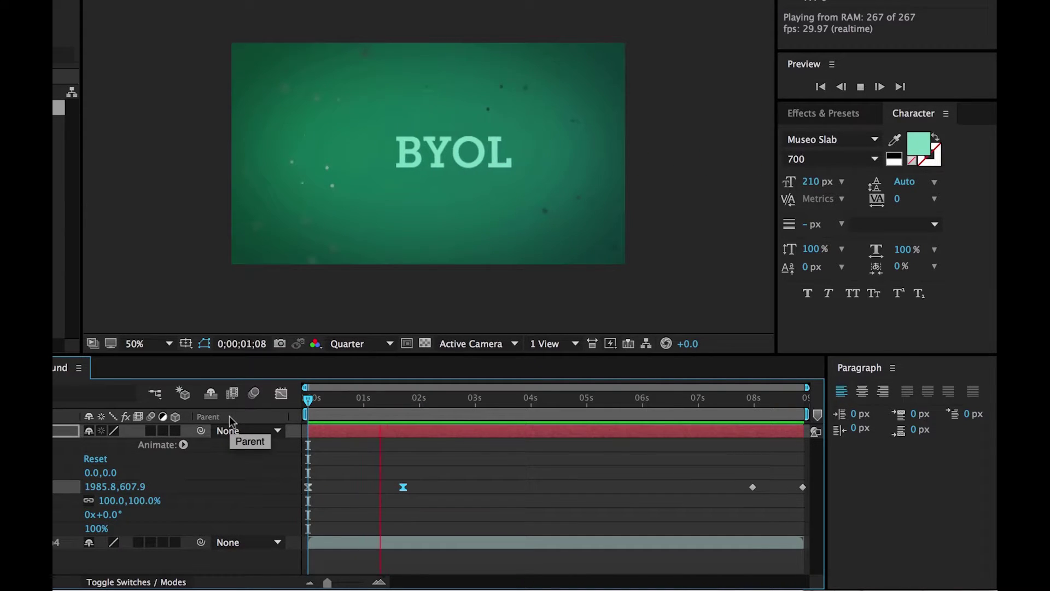
{"action": "left_click", "coordinate": [433, 397]}
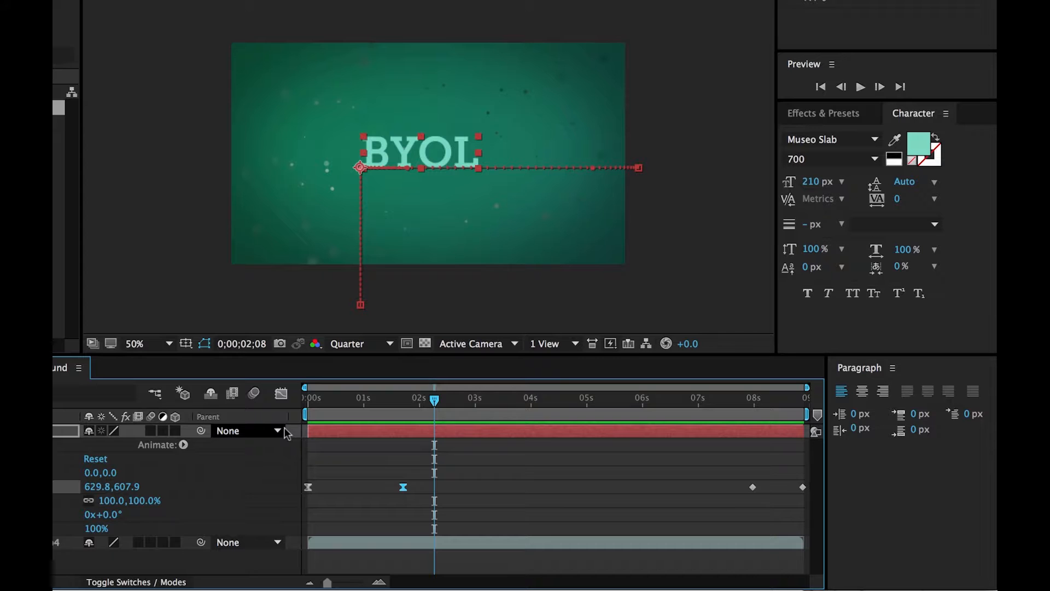
{"action": "mouse_move", "coordinate": [379, 400]}
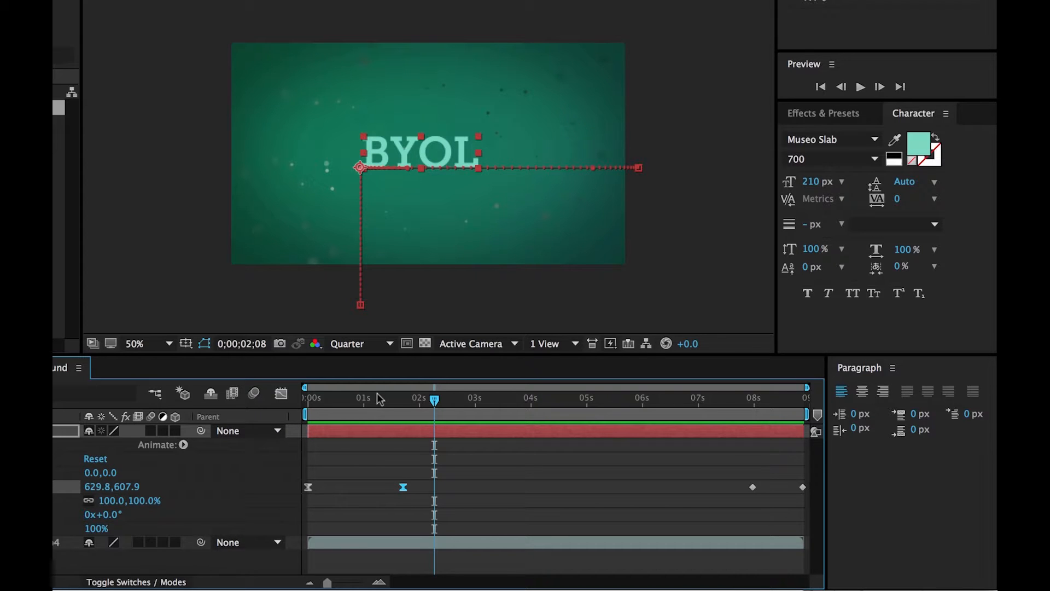
{"action": "mouse_move", "coordinate": [392, 409]}
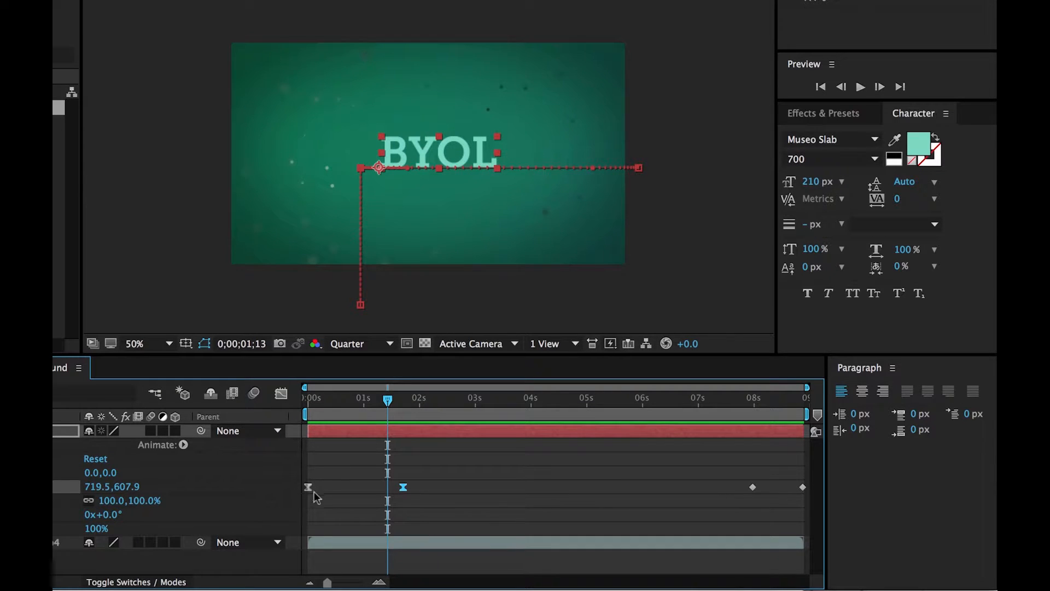
Set the first Position keyframe's incoming and outgoing velocity influence to 70%.
{"action": "right_click", "coordinate": [307, 487]}
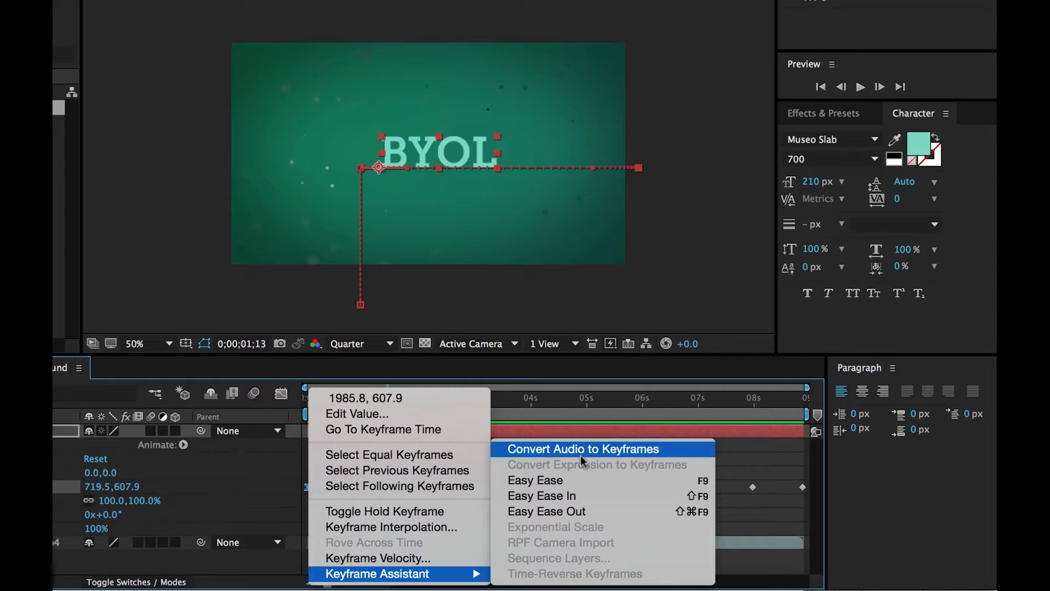
{"action": "mouse_move", "coordinate": [378, 558]}
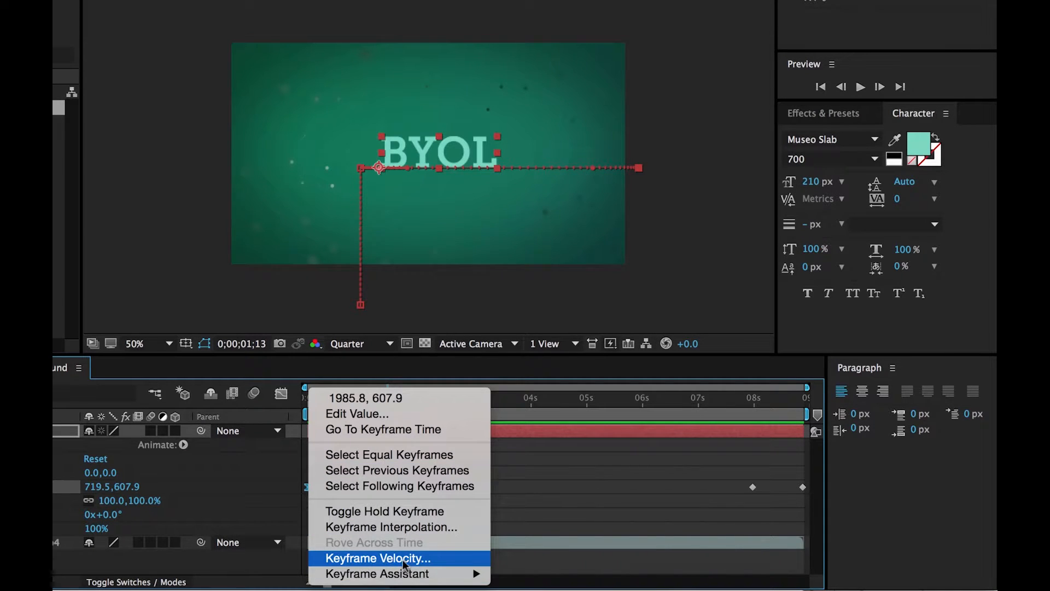
{"action": "left_click", "coordinate": [378, 558]}
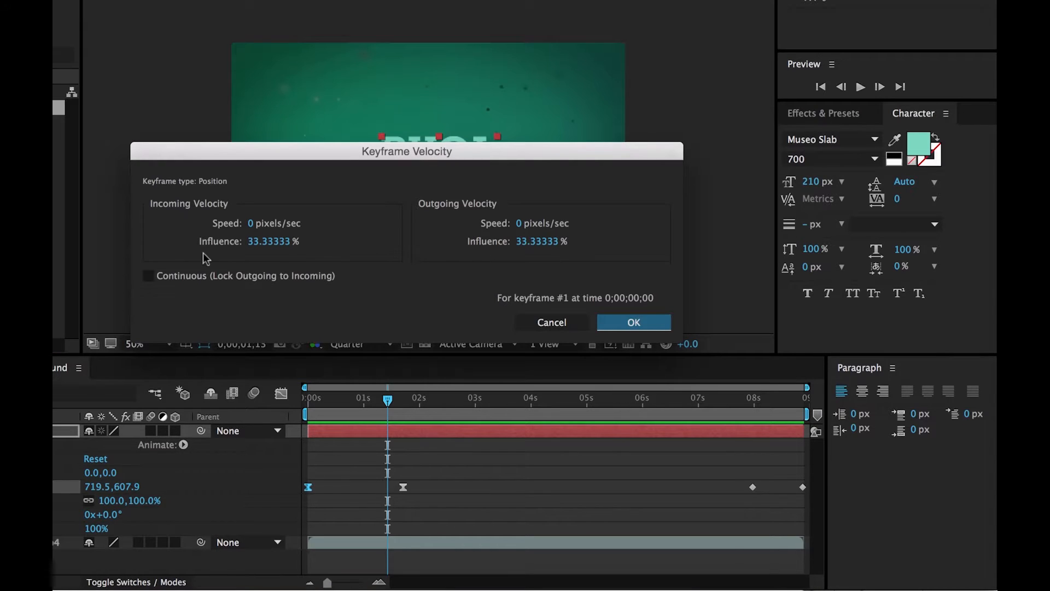
{"action": "mouse_move", "coordinate": [263, 253]}
{"action": "type", "text": "70"}
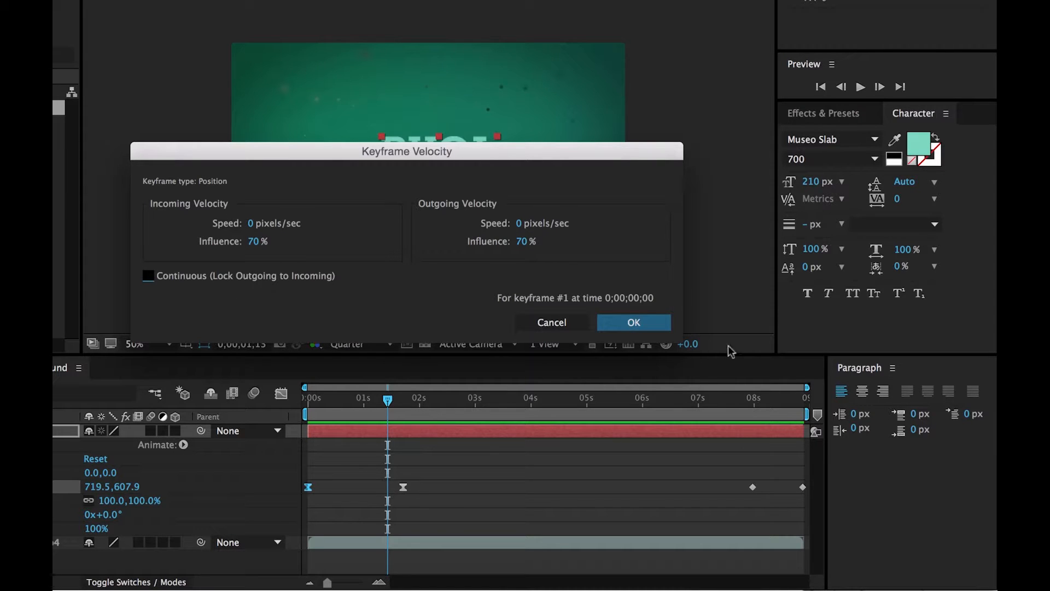
{"action": "left_click", "coordinate": [632, 322]}
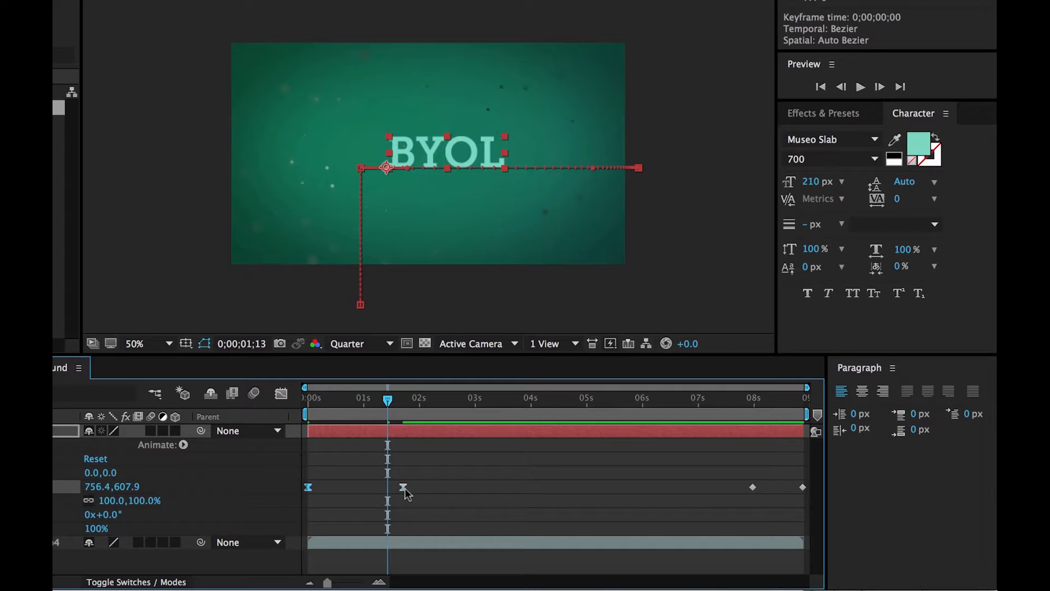
Give the second Position keyframe 70% incoming and outgoing velocity influence.
{"action": "right_click", "coordinate": [403, 488]}
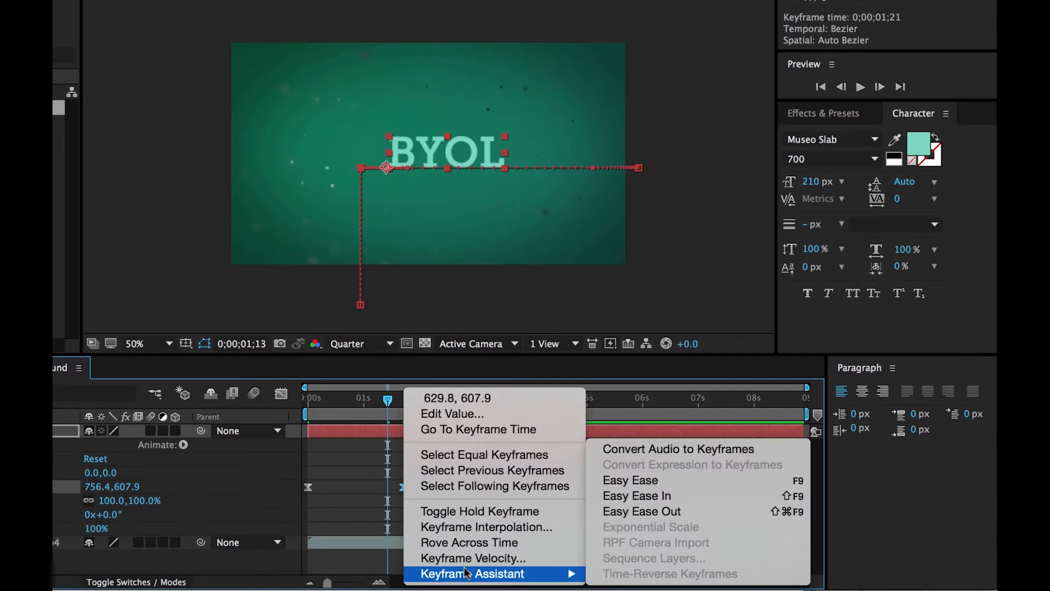
{"action": "left_click", "coordinate": [472, 558]}
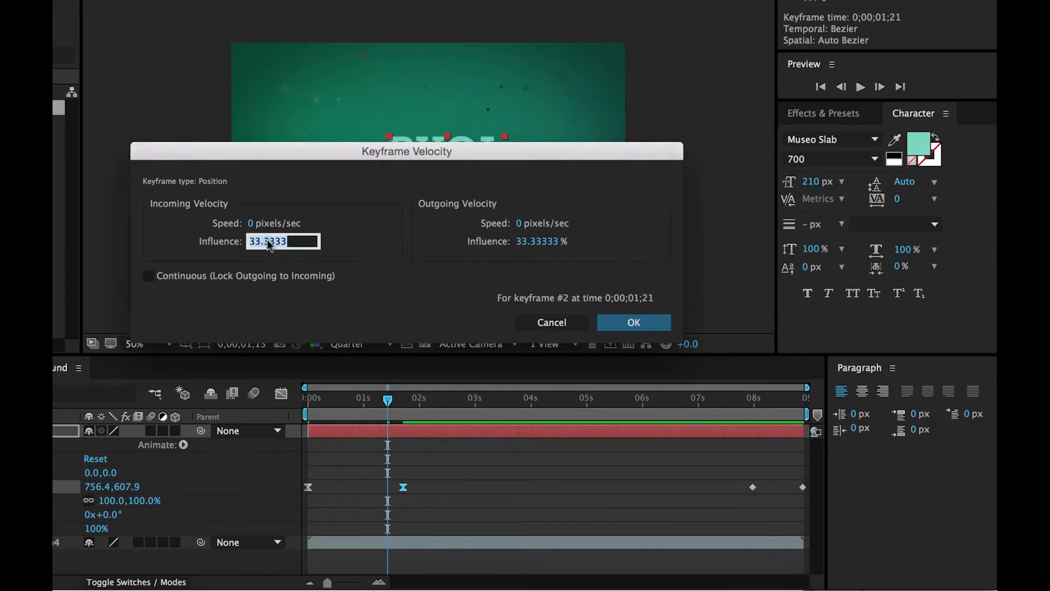
{"action": "type", "text": "70"}
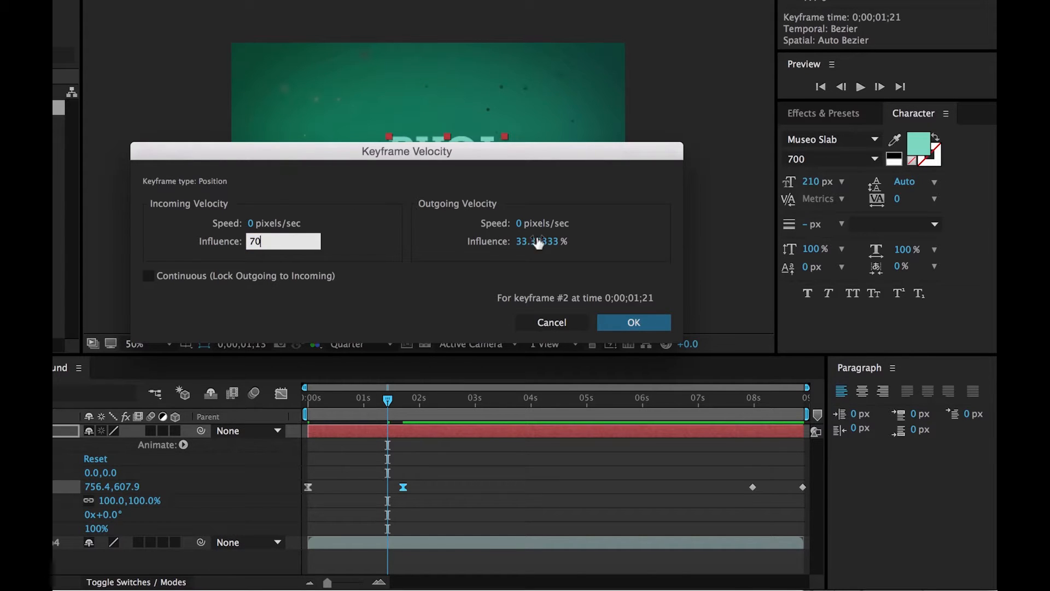
{"action": "left_click", "coordinate": [551, 241]}
{"action": "type", "text": "70"}
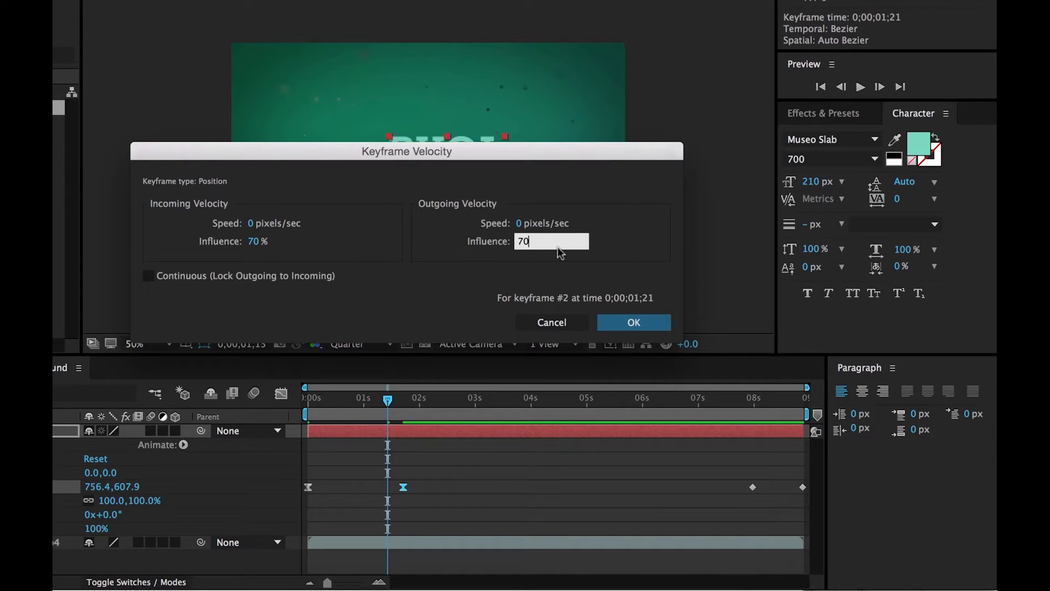
{"action": "left_click", "coordinate": [631, 322]}
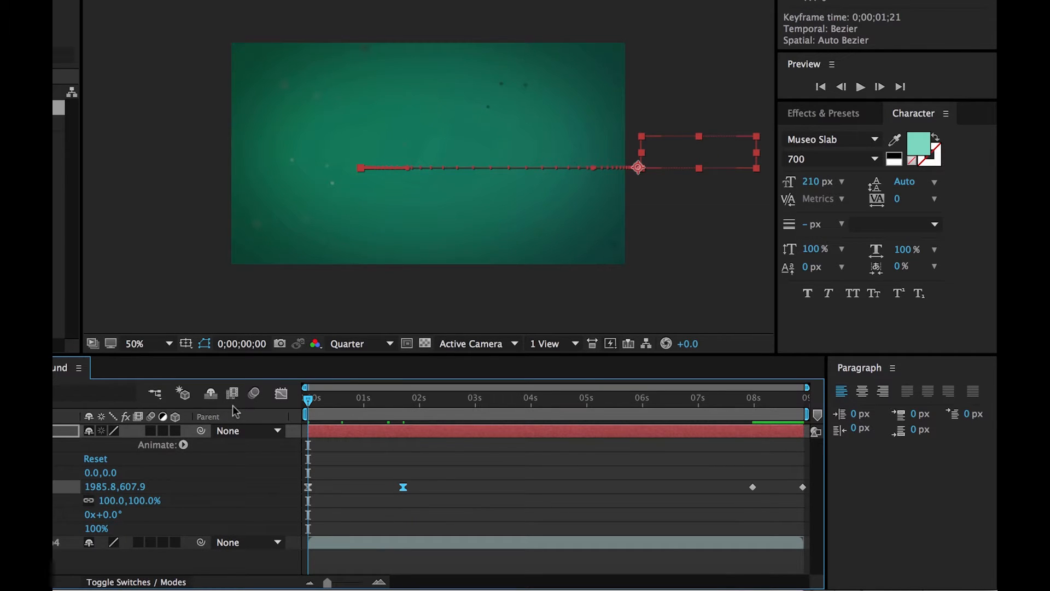
{"action": "left_click", "coordinate": [861, 86]}
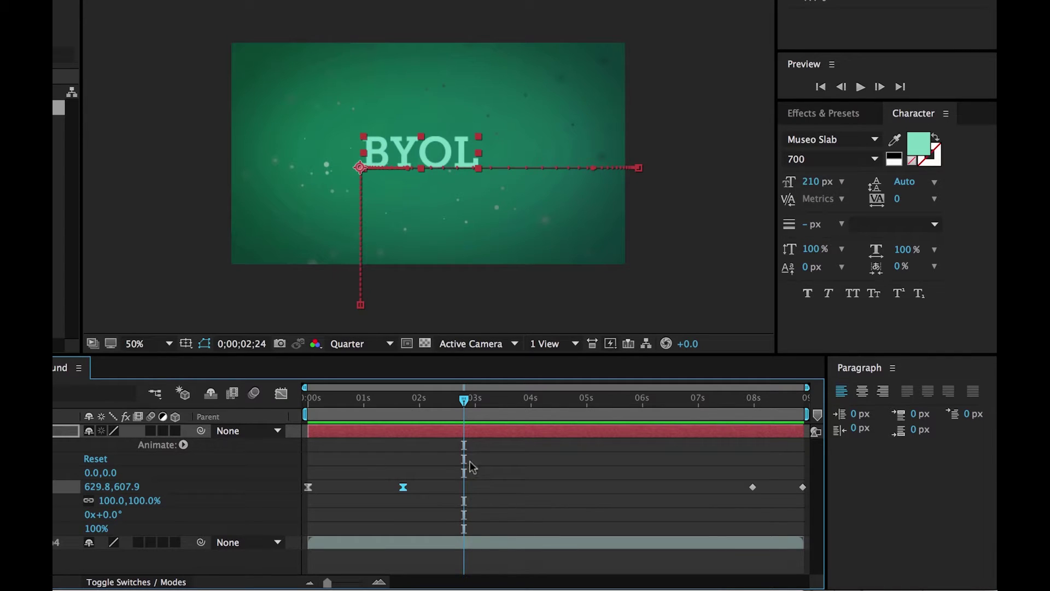
{"action": "left_click", "coordinate": [860, 86]}
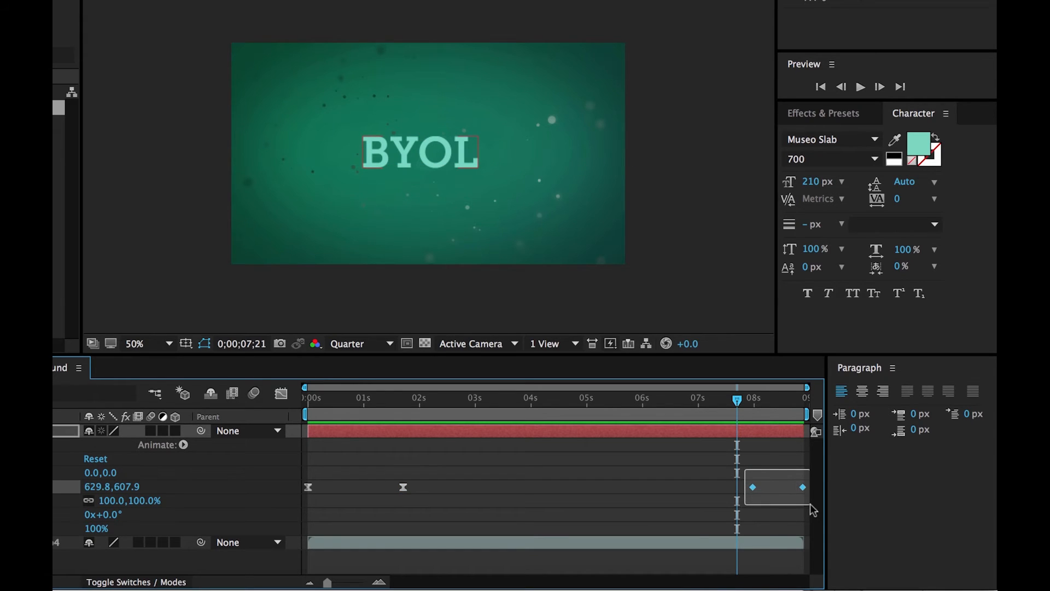
Set 70% incoming and outgoing influence on both exit Position keyframes together.
{"action": "right_click", "coordinate": [751, 487]}
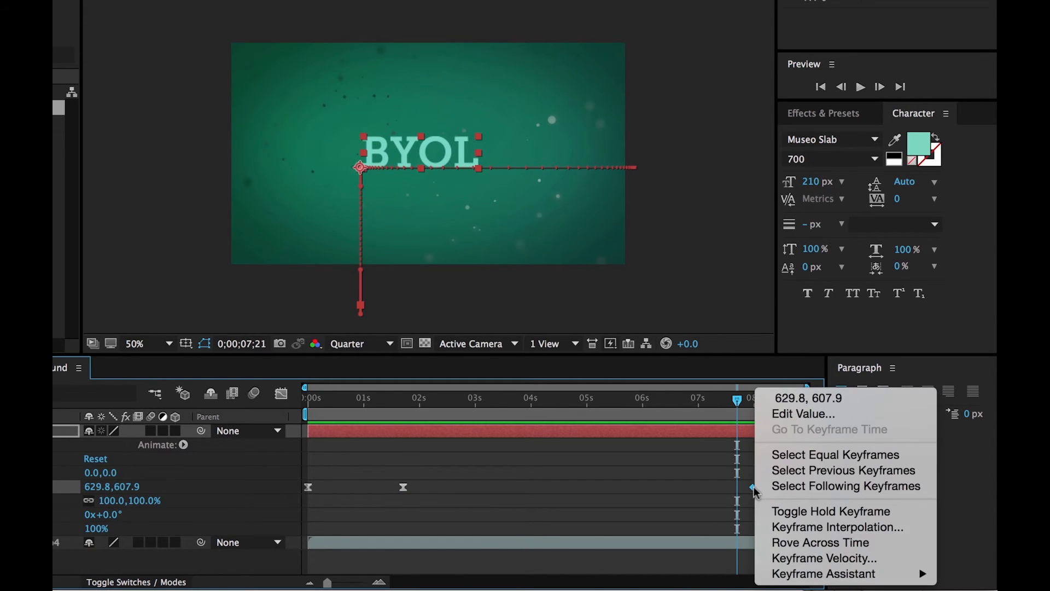
{"action": "mouse_move", "coordinate": [822, 573]}
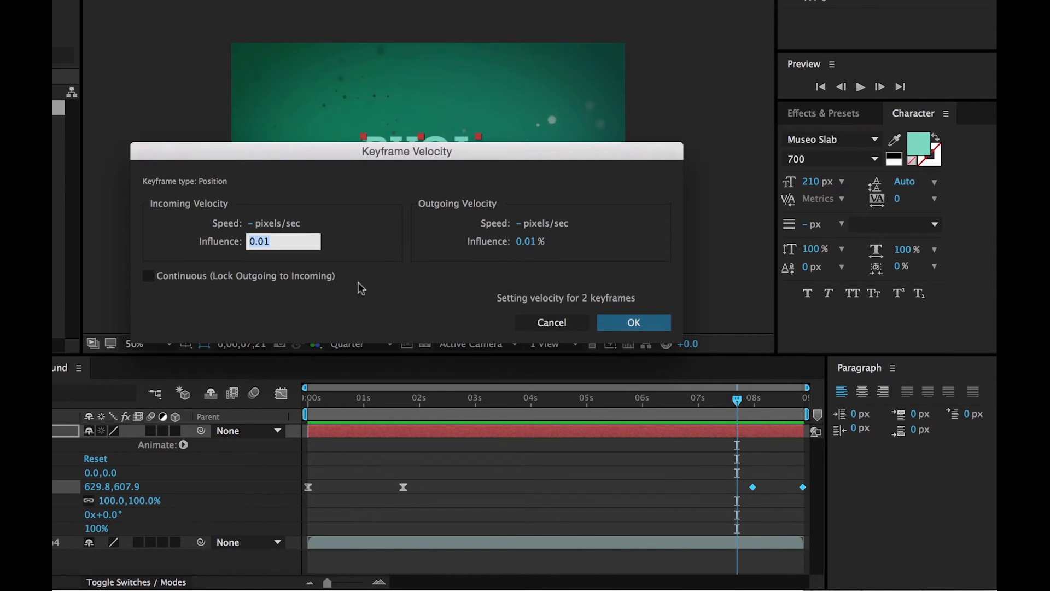
{"action": "type", "text": "70"}
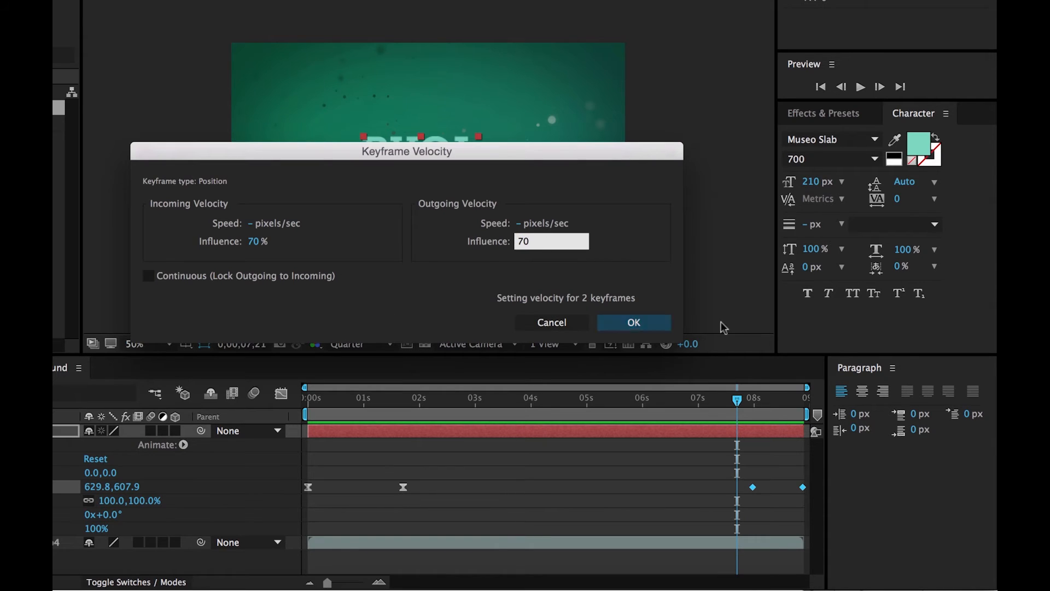
{"action": "left_click", "coordinate": [632, 323]}
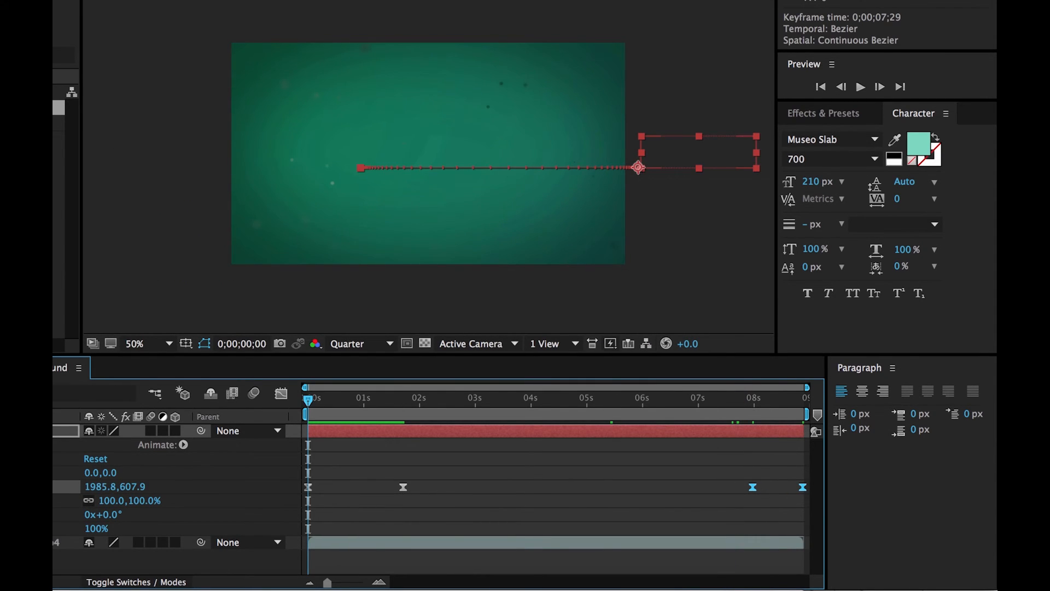
{"action": "left_click", "coordinate": [861, 87]}
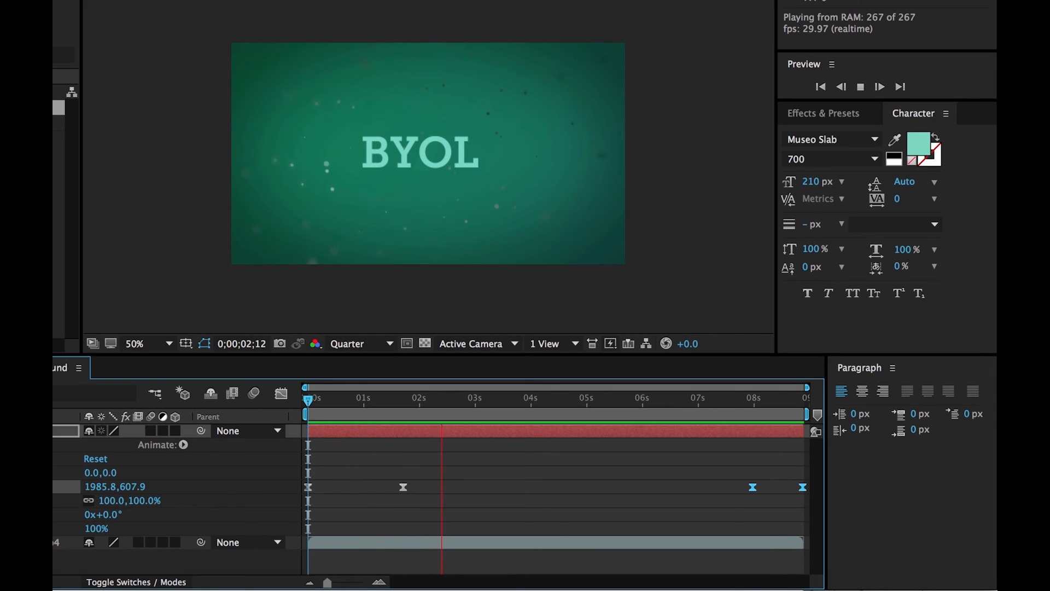
{"action": "left_click", "coordinate": [555, 396]}
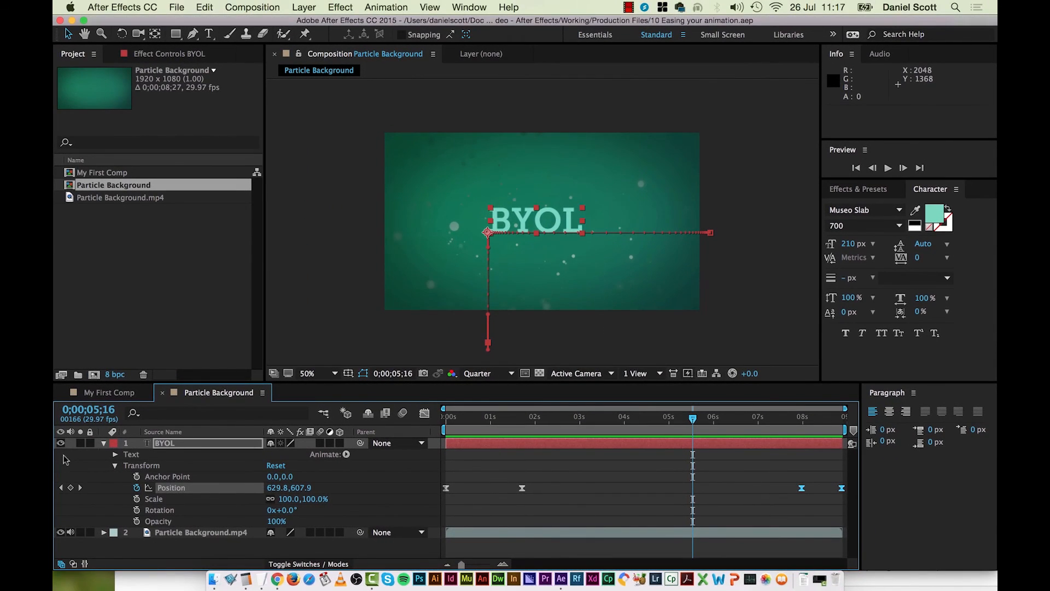
{"action": "mouse_move", "coordinate": [315, 278]}
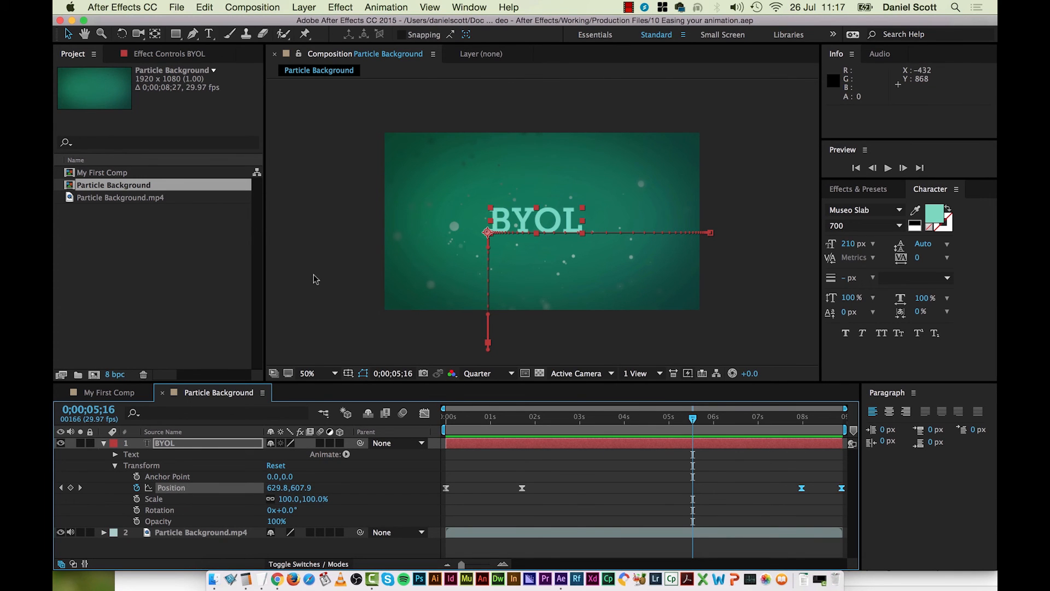